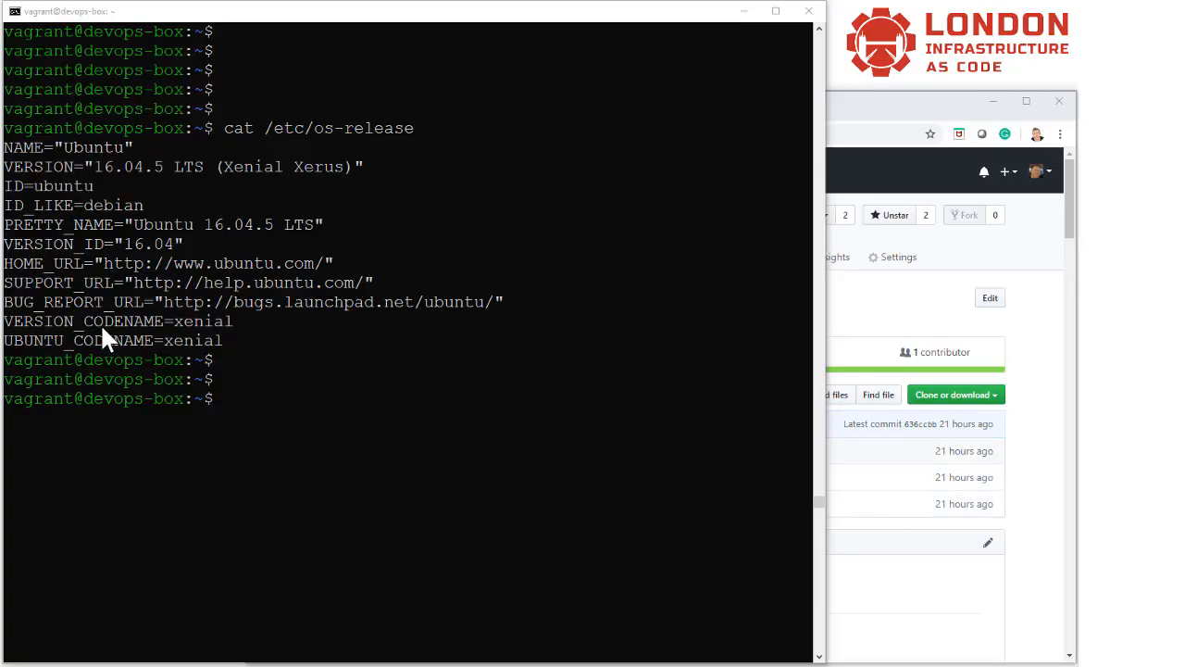
mouse_move(230, 359)
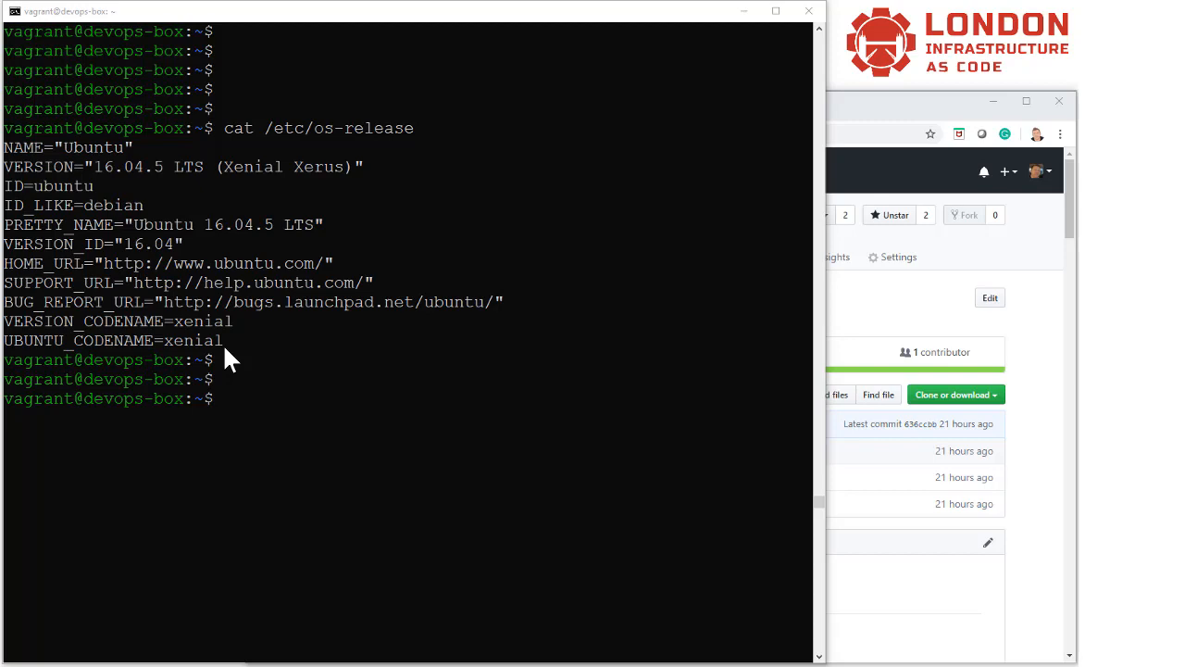
- Begin a git clone command for the Ansible playbook generator repository
type("git clone")
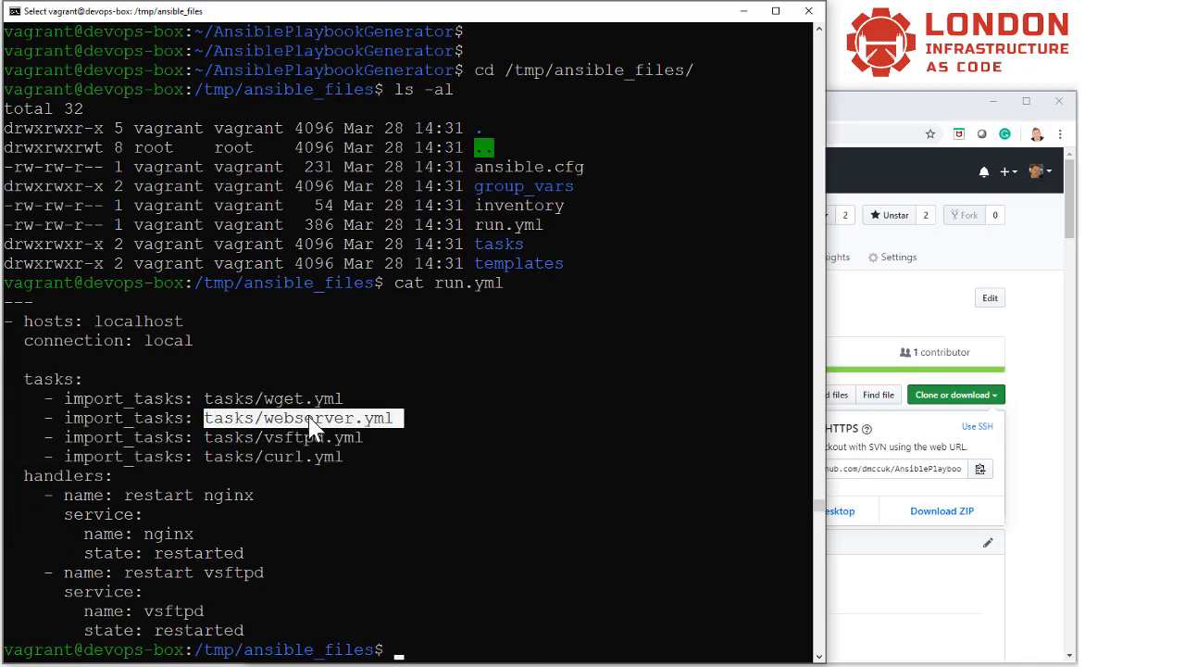
- Display tasks/webserver.yml, group_vars/all and the inventory, then start the ansible-playbook command
type("cat https://github.com/dmccuk/Ansi")
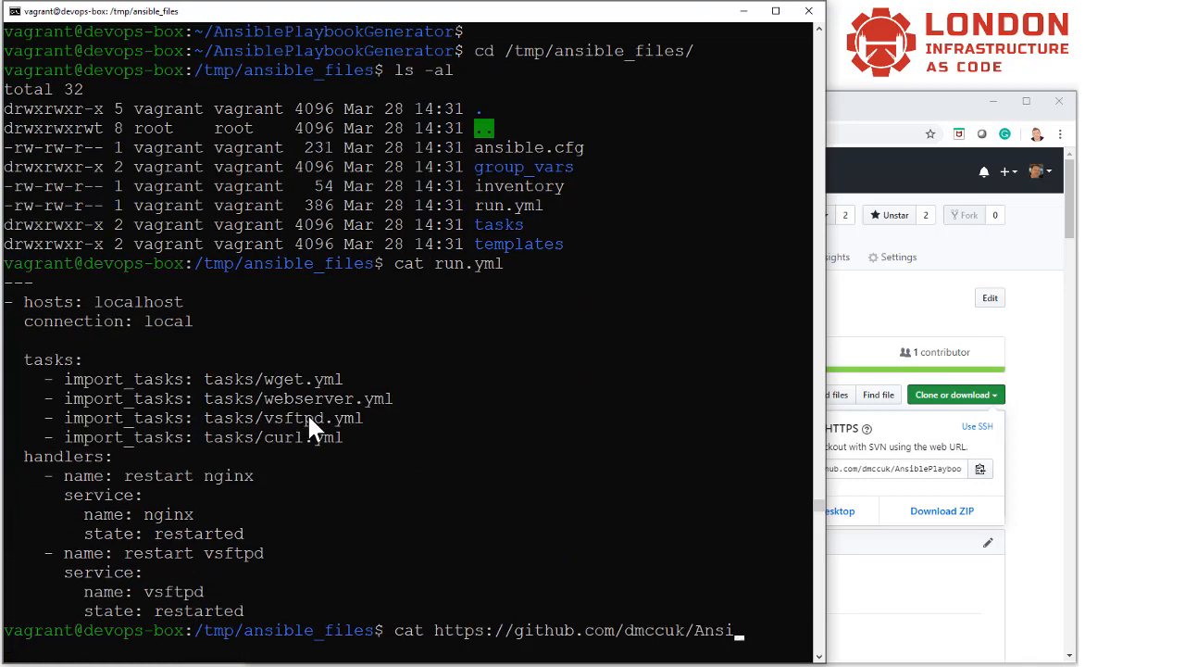
double_click(298, 398)
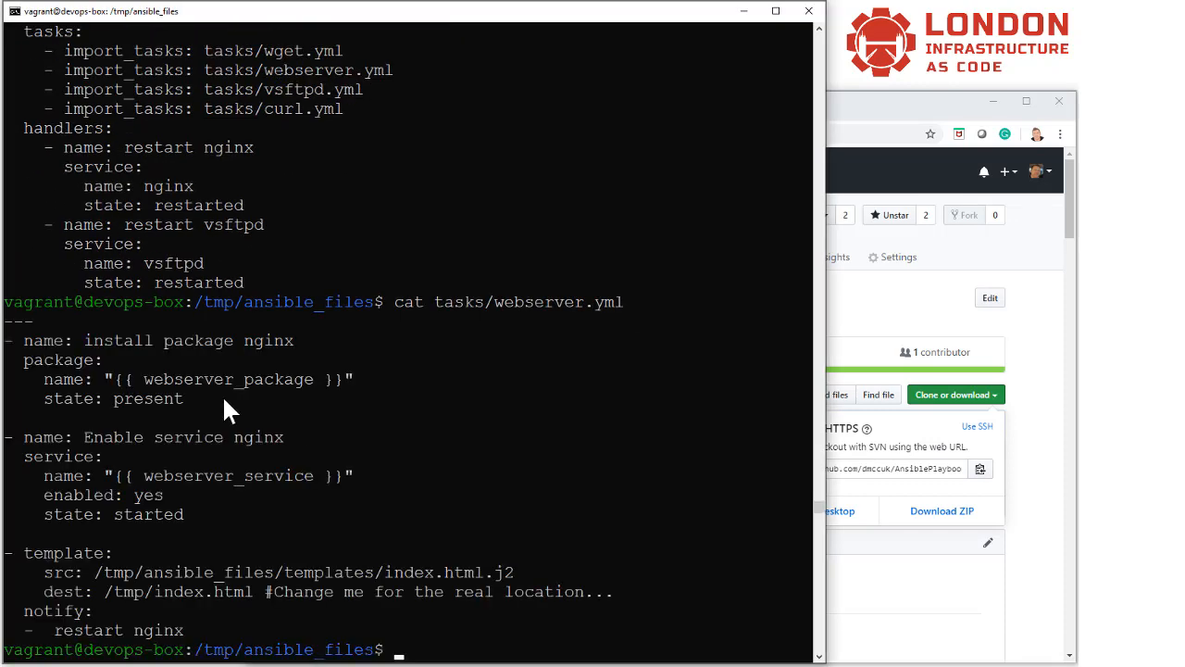
double_click(226, 378)
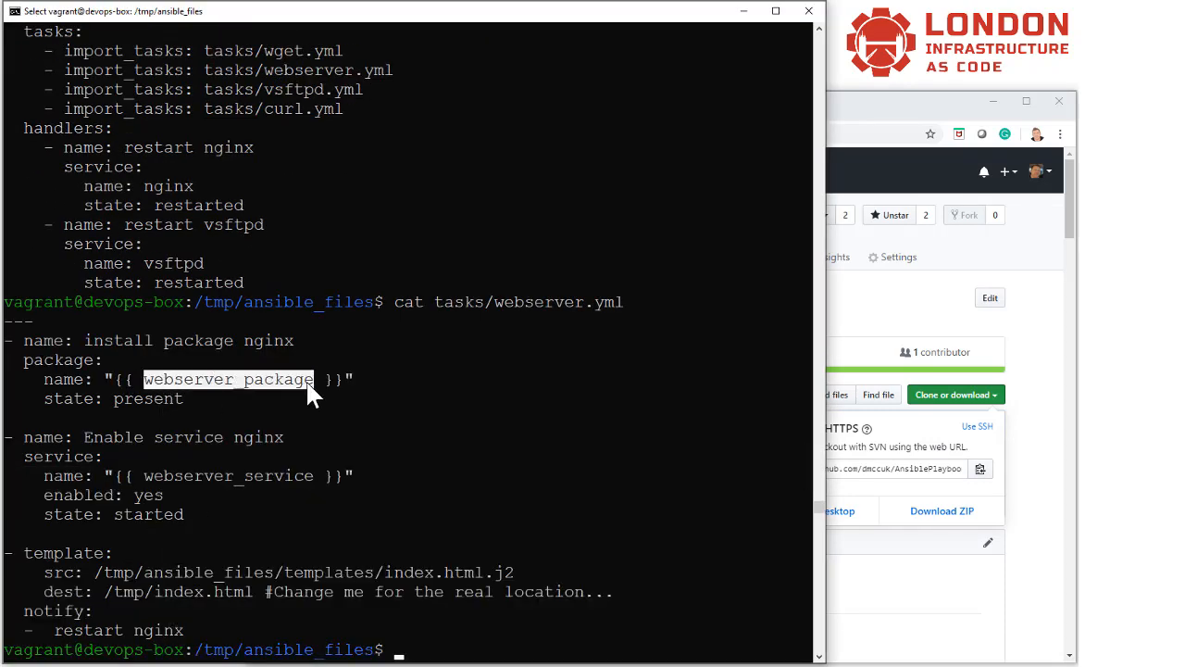
type("cat group_vars/all")
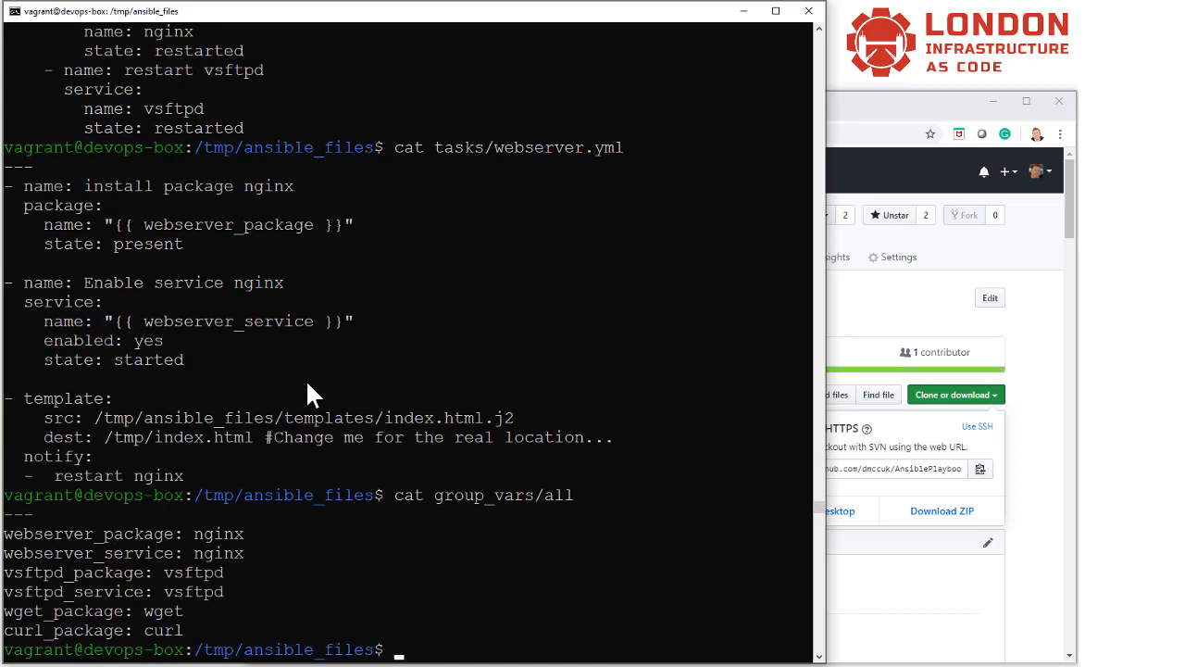
type("cat inventory")
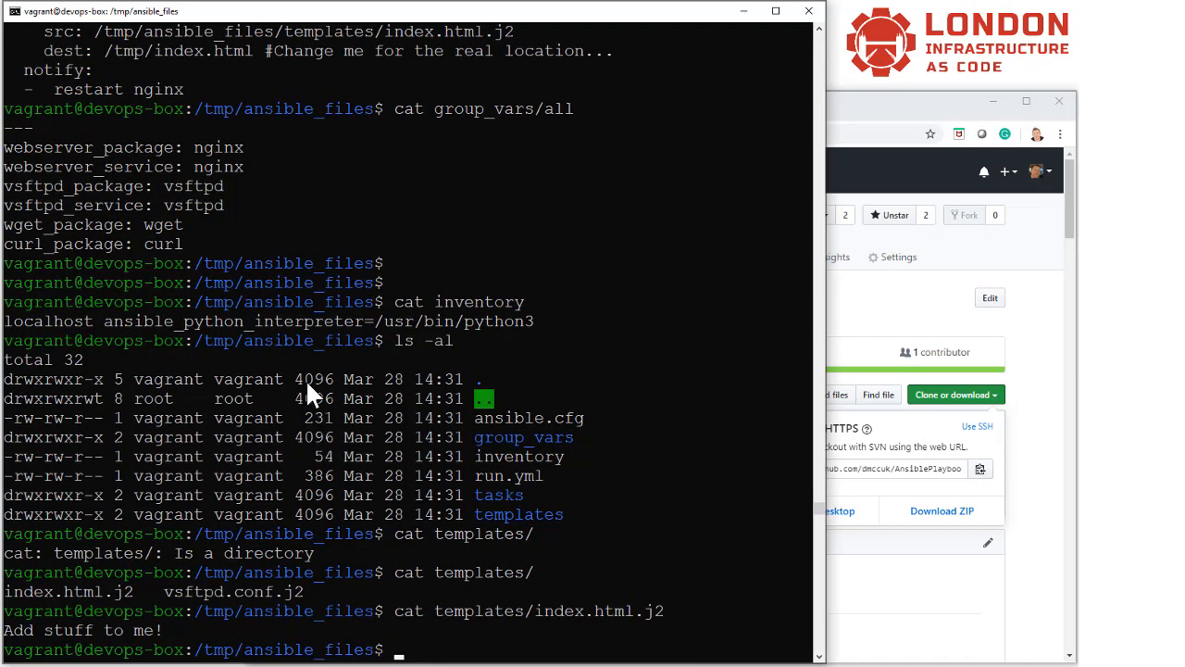
type("./ansible-playbook -i inventory run.yml")
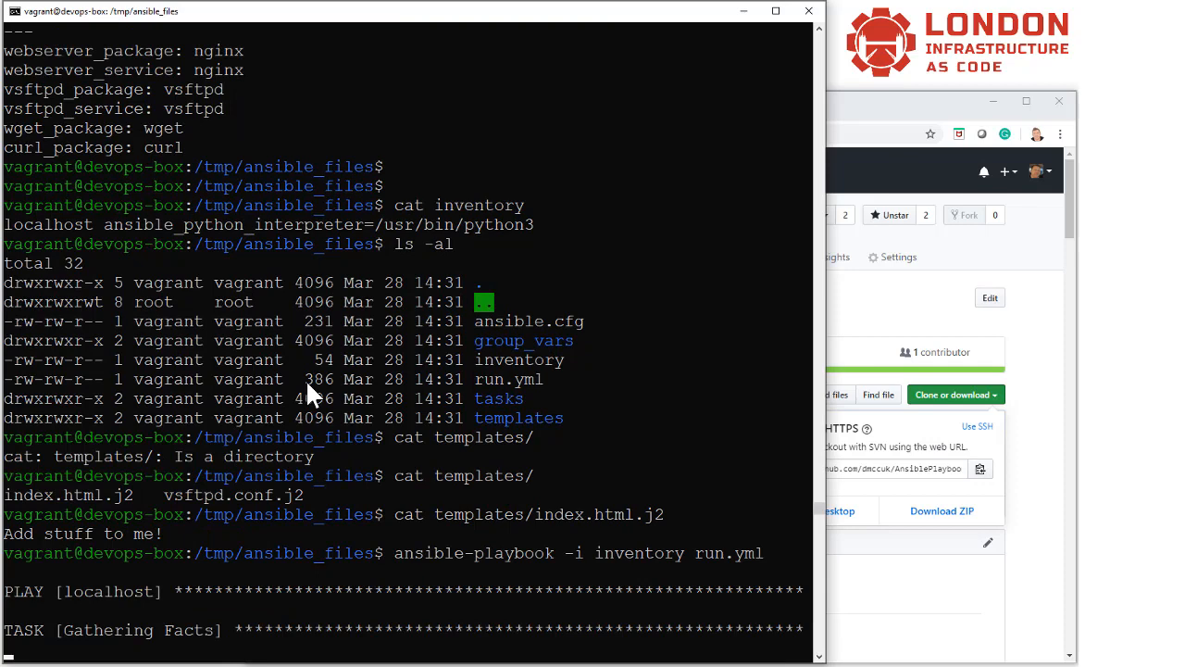
- Review the localhost playbook output down to the recap (ok=11, changed=6, failed=0) and begin a systemctl check
scroll("down", 3)
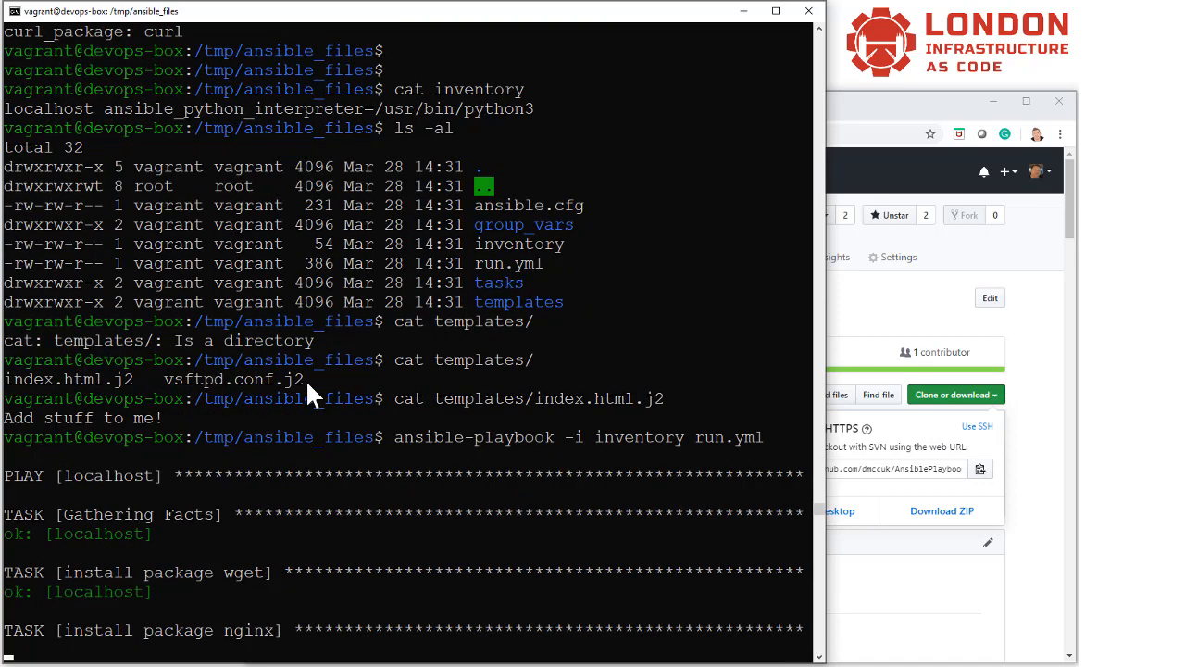
scroll("down", 3)
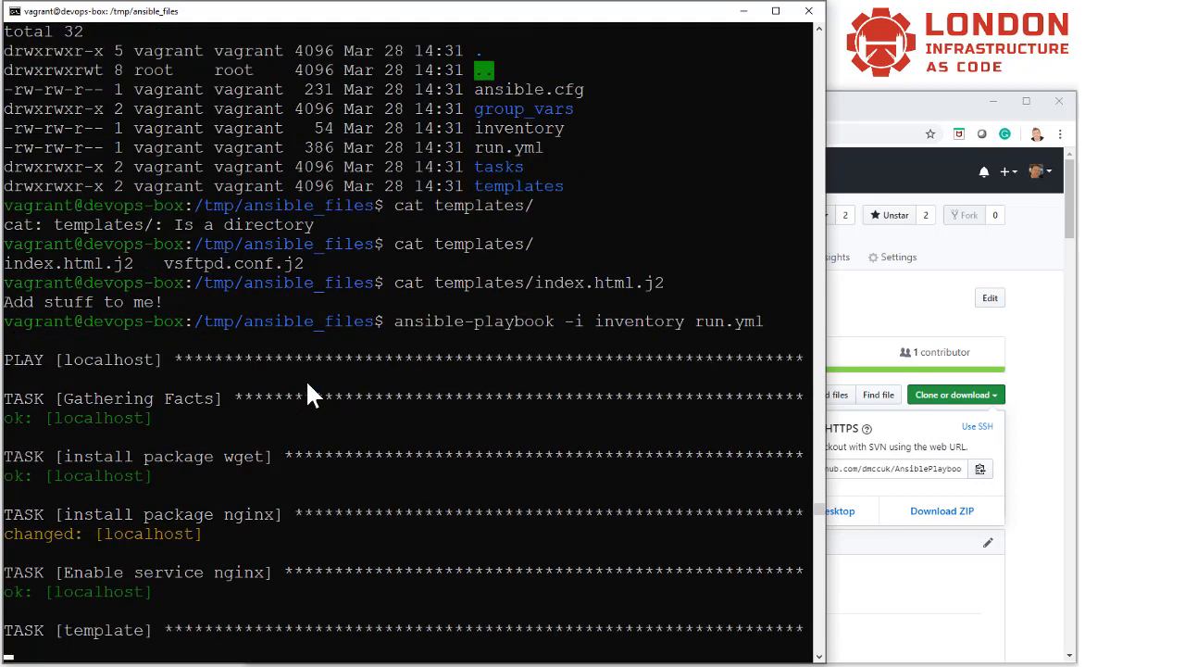
scroll("down", 3)
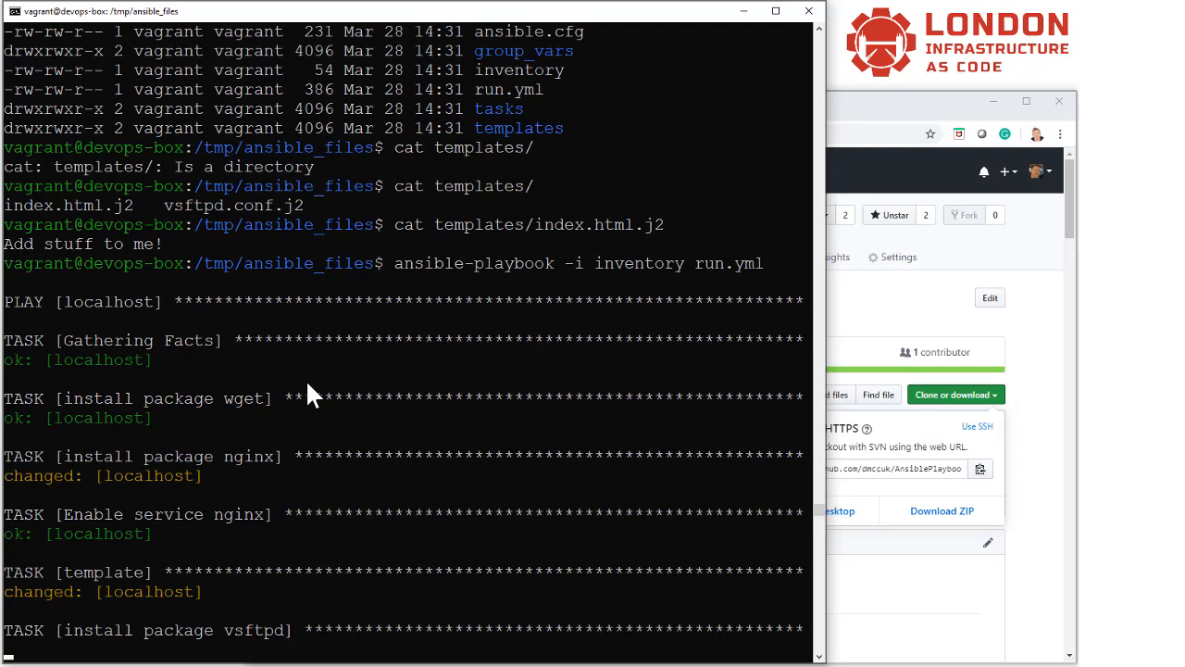
scroll("down", 3)
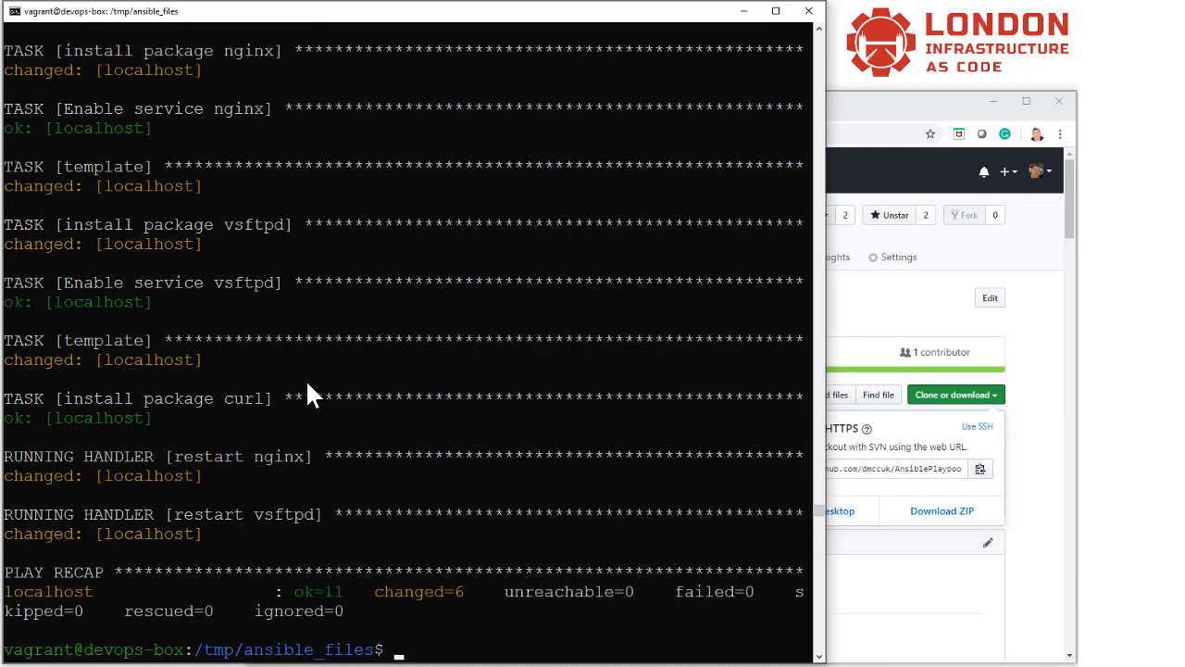
type("systemctl -a | ge")
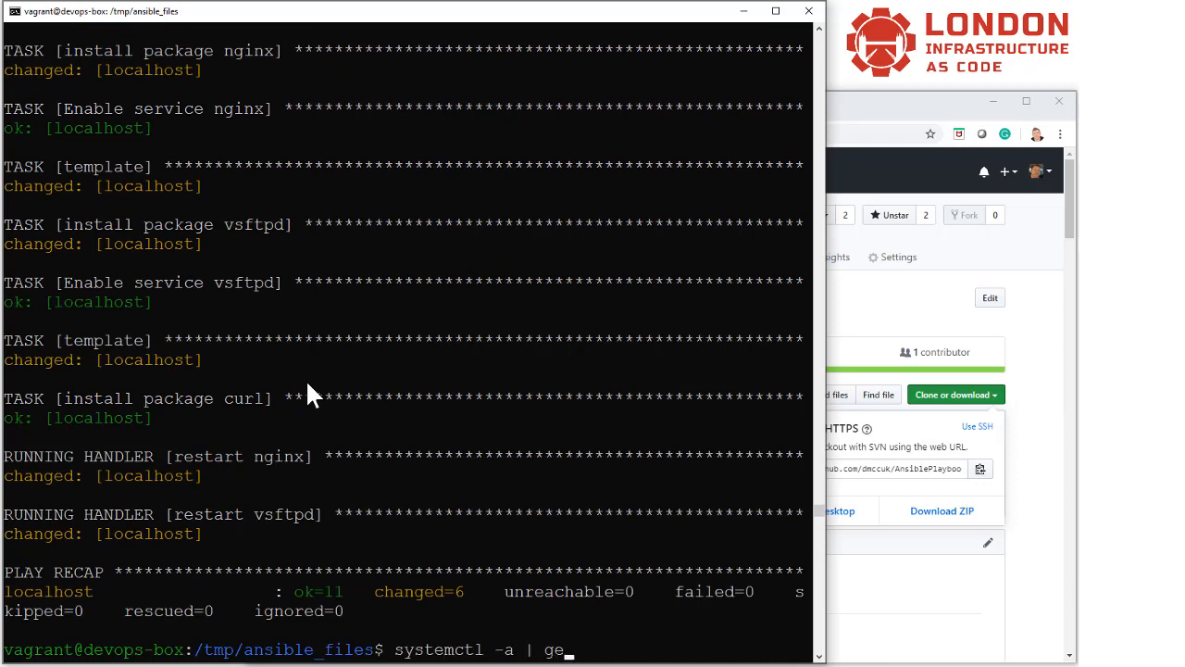
- Confirm nginx is active with systemctl | grep, then look at the inventory and task files
type("rep -")
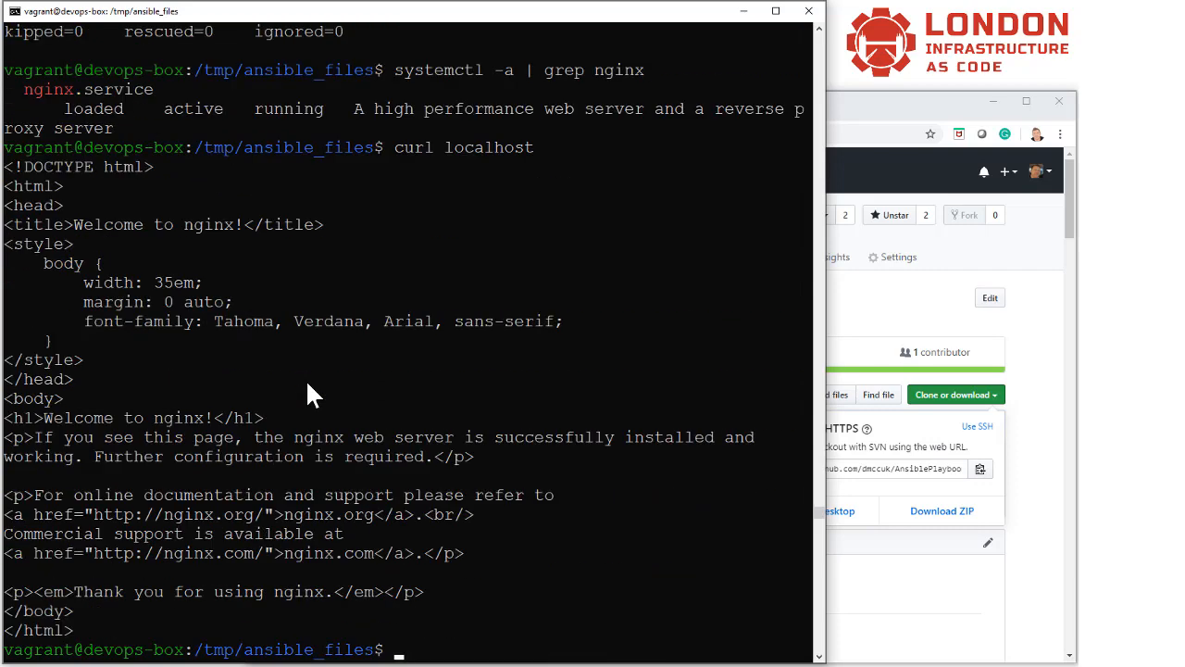
type("vi inventory")
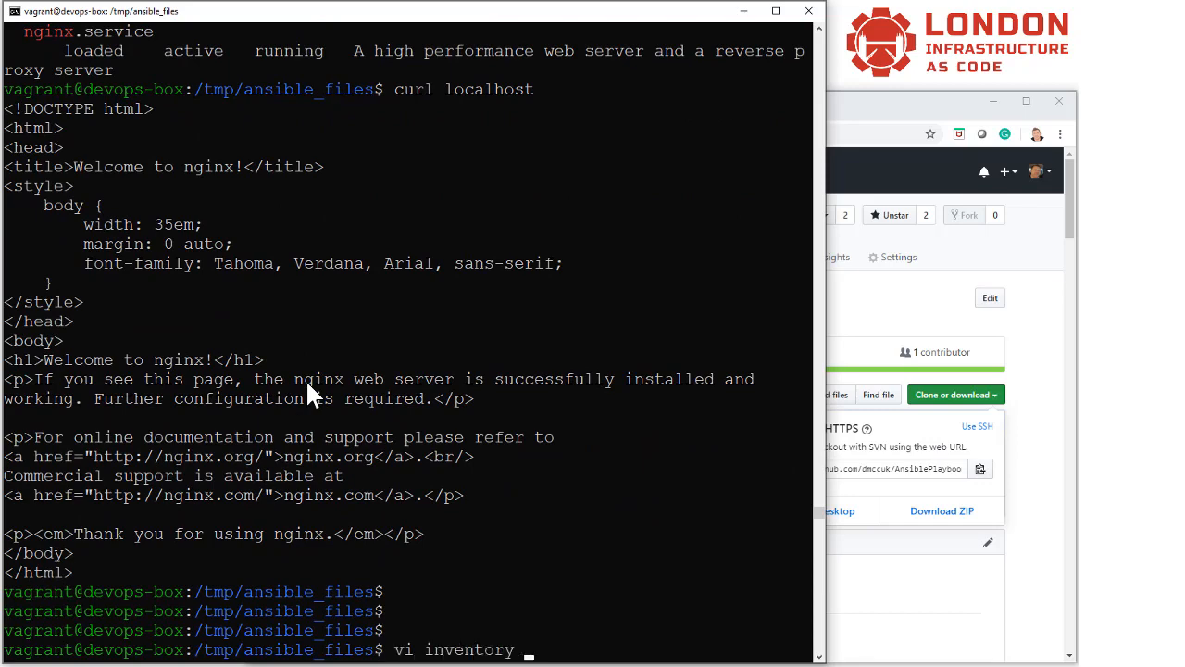
type("cat tasks/webserver.yml")
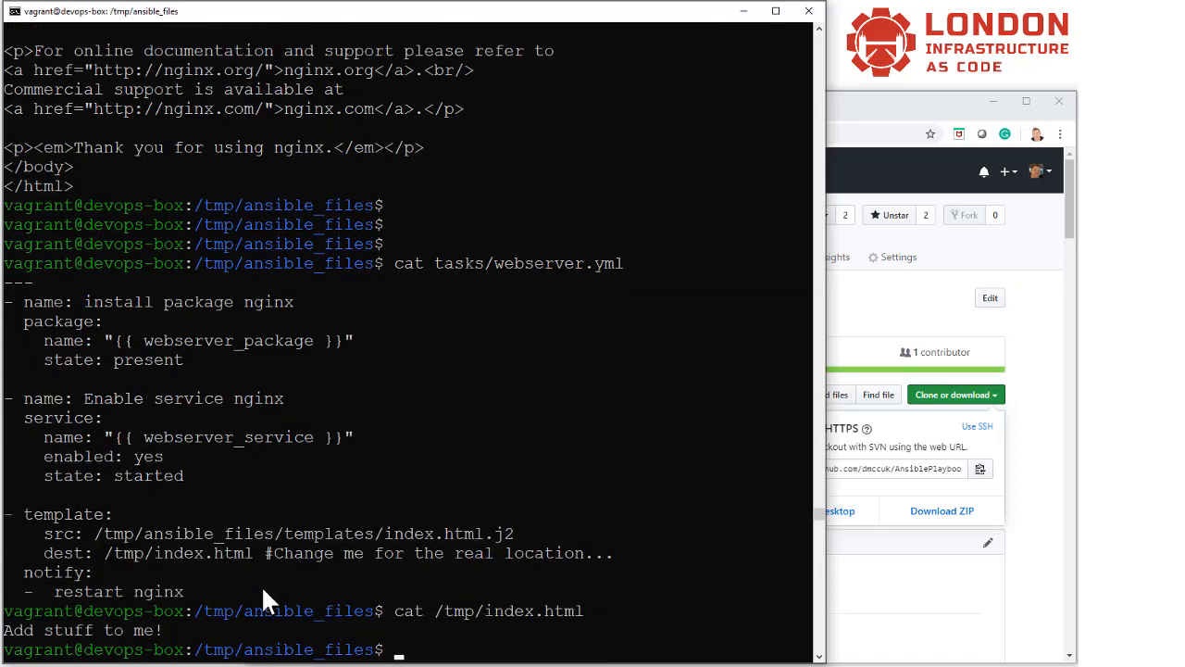
- Edit templates/index.html.j2 in vi, rerun the playbook (ok=10, changed=2) and check the deployed index
type("vi /tmp/ansible_files/templates/index.html.j2")
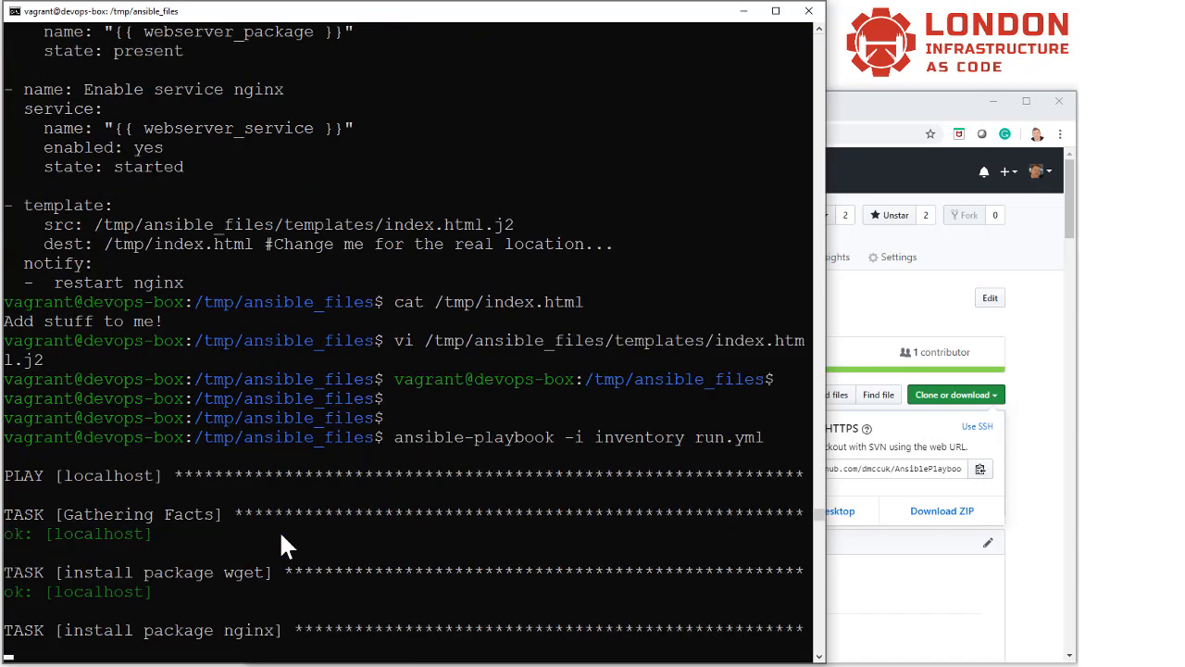
scroll("down", 3)
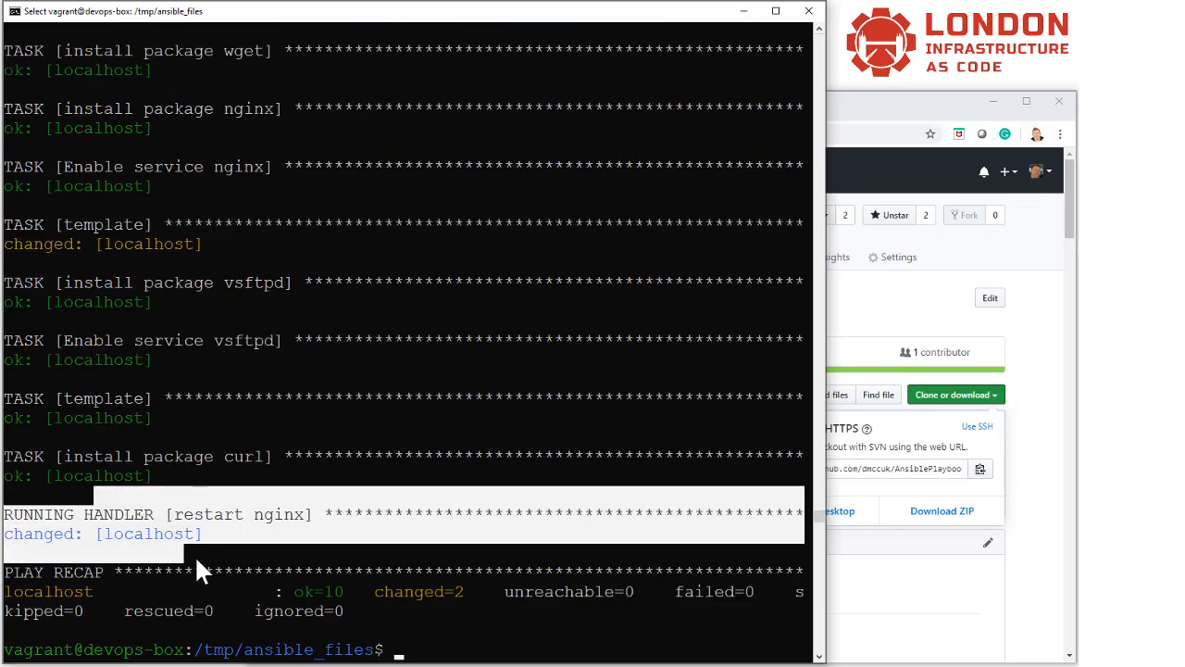
type("cat ind")
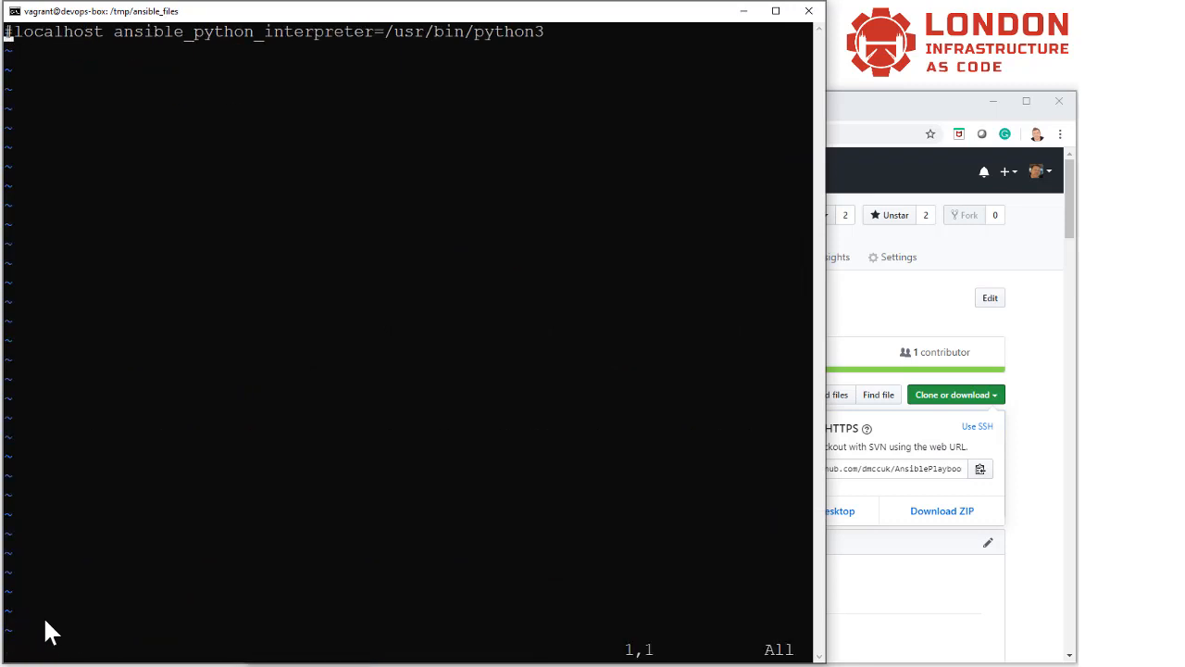
- Set the inventory host to workstation with ansible_python_interpreter=/usr/bin/python3 and run.yml to hosts: all
type("workstait_ansible_python_interpreter=/usr/bin/python3")
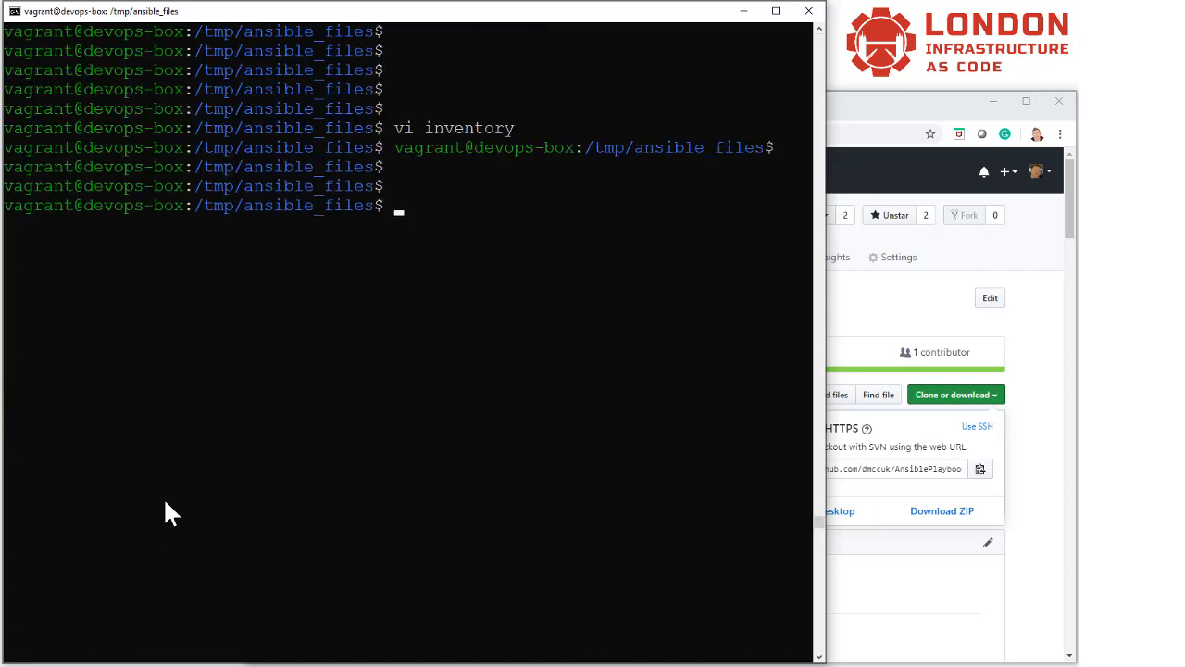
type("vi run.yml")
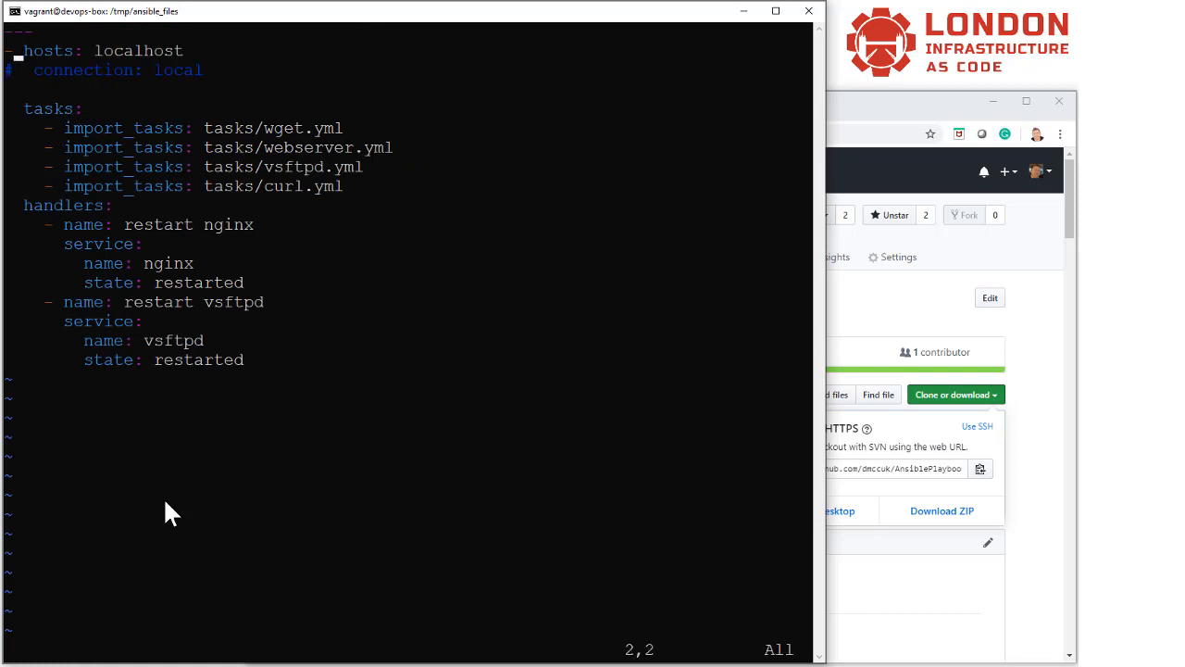
type("all")
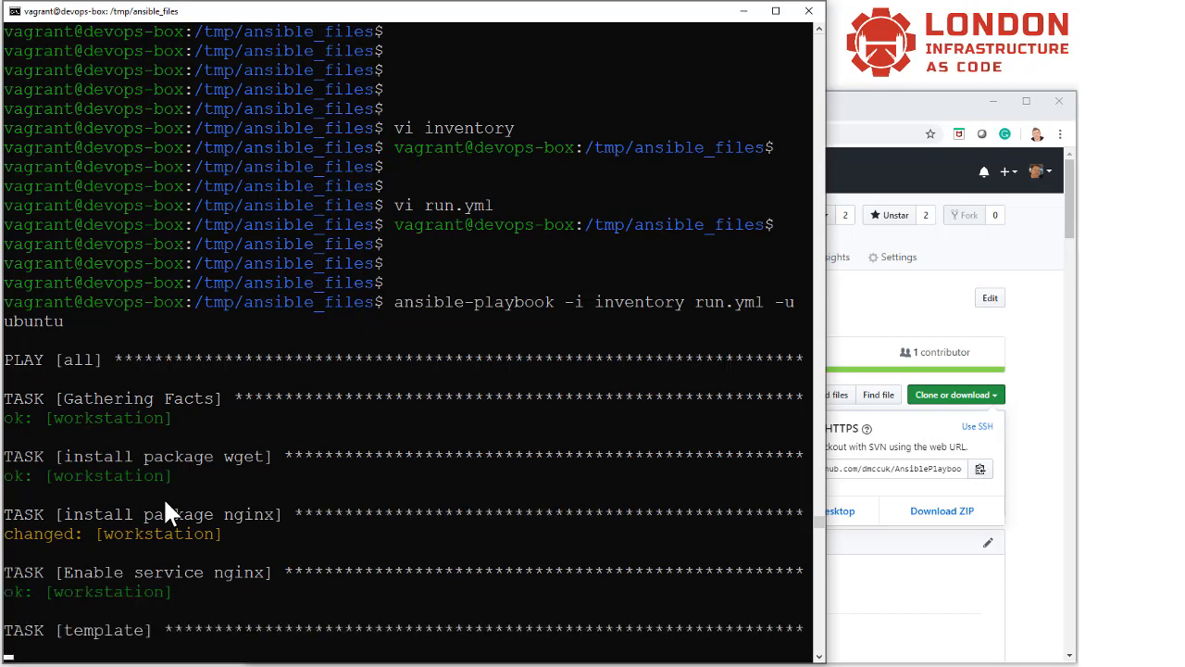
- Review the workstation recap (ok=11, changed=6, failed=0) and start ssh ubuntu@workstation
scroll("down", 3)
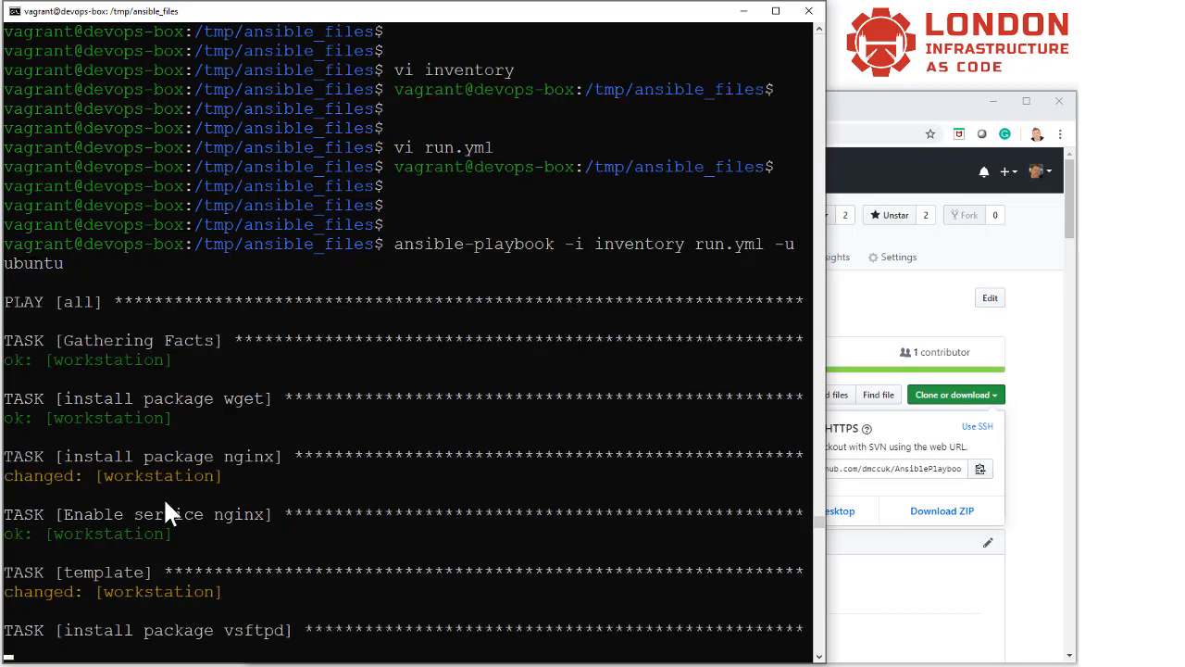
scroll("down", 3)
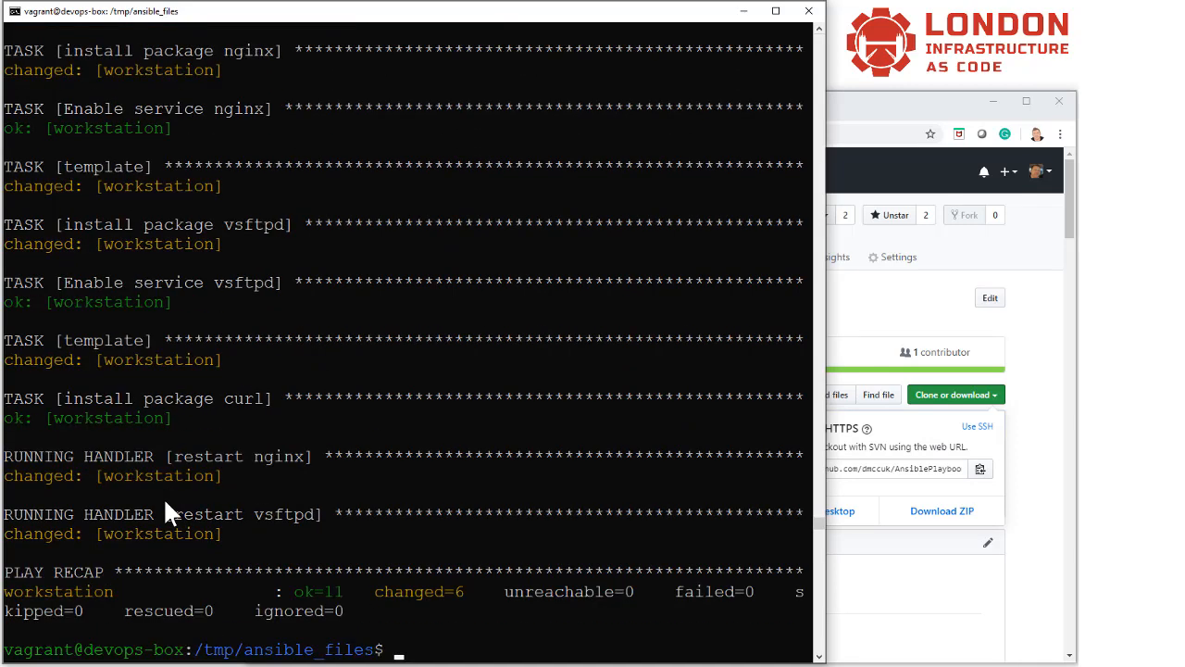
type("ssh ubuntu@w")
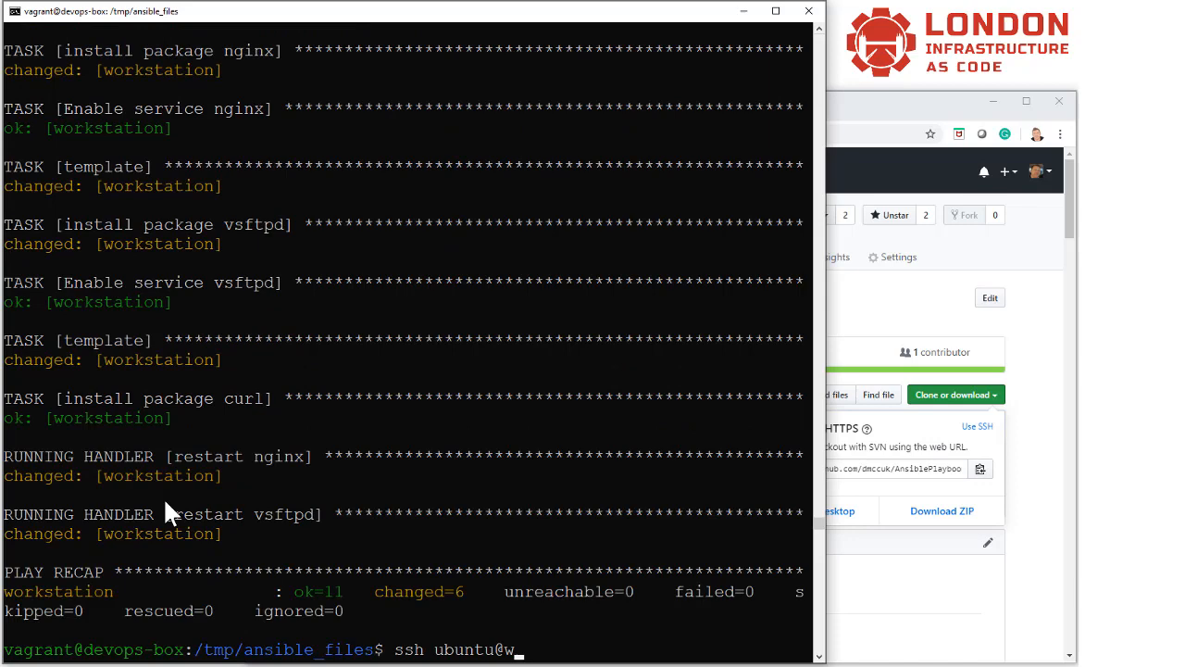
type("orkstation")
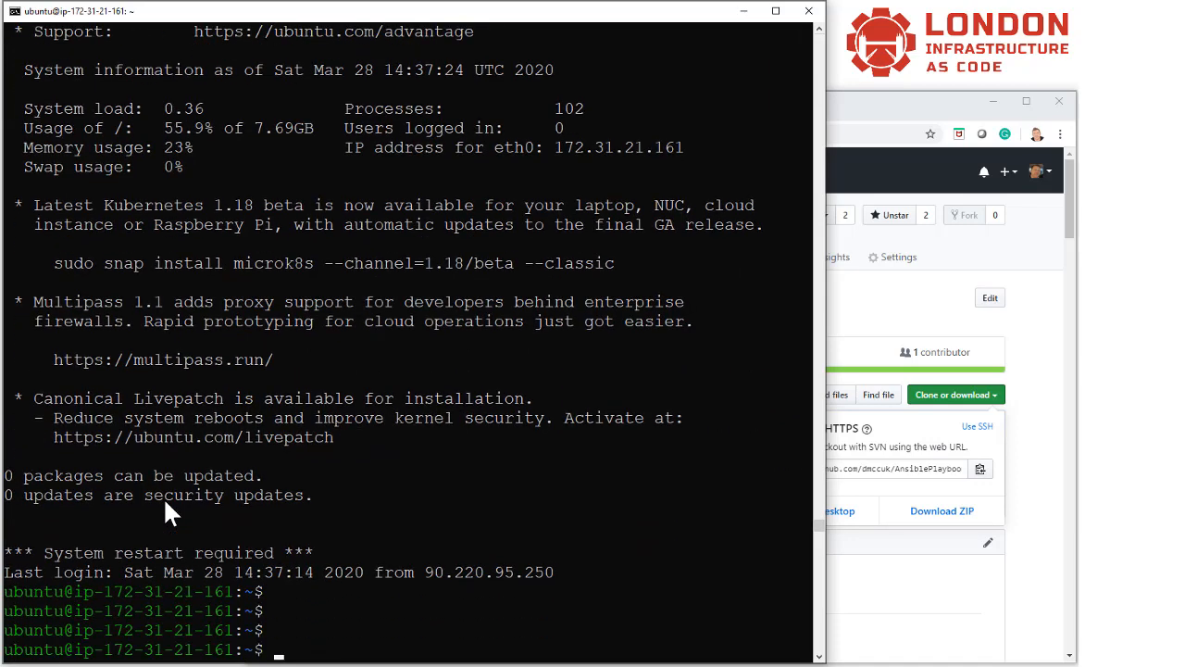
- On workstation, check nginx with systemctl and show /tmp/index.html reading 'Add stuff to me!' and 'New line here'
type("systemctl -a | grep nginx")
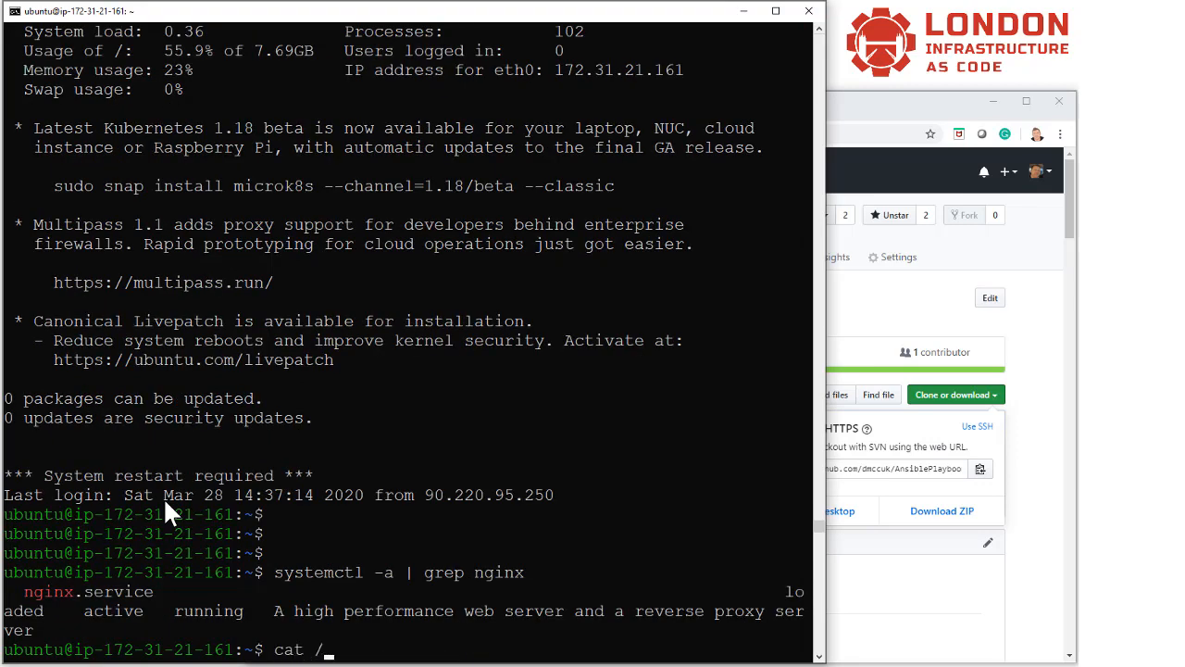
type("tmp/")
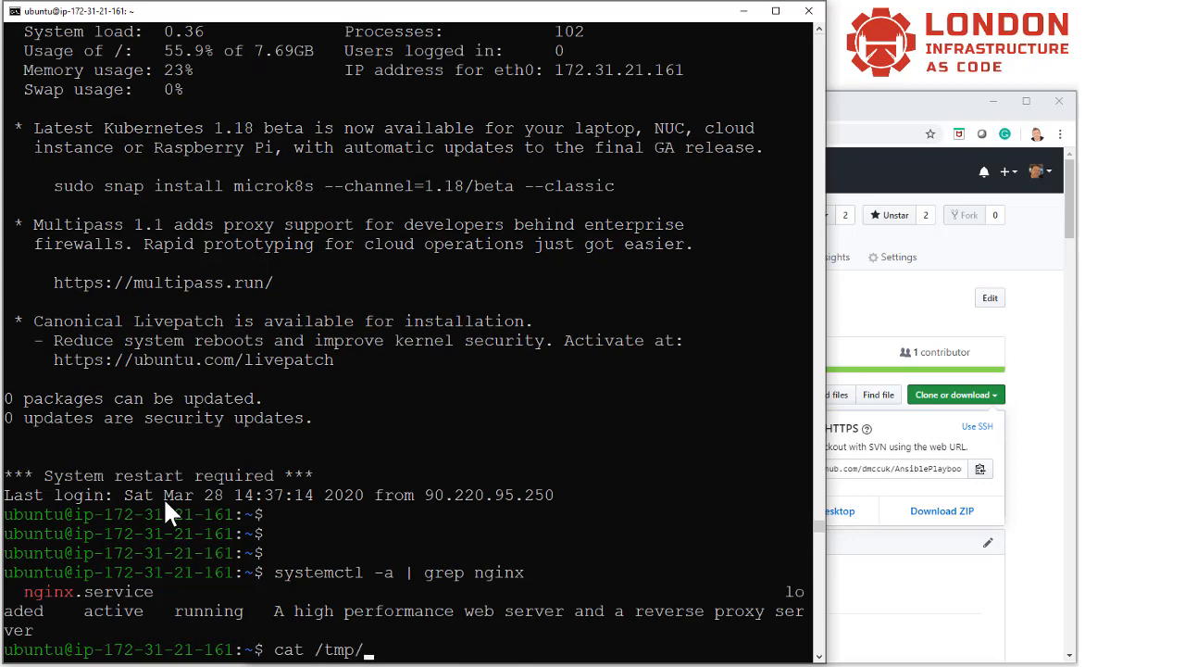
key("Return")
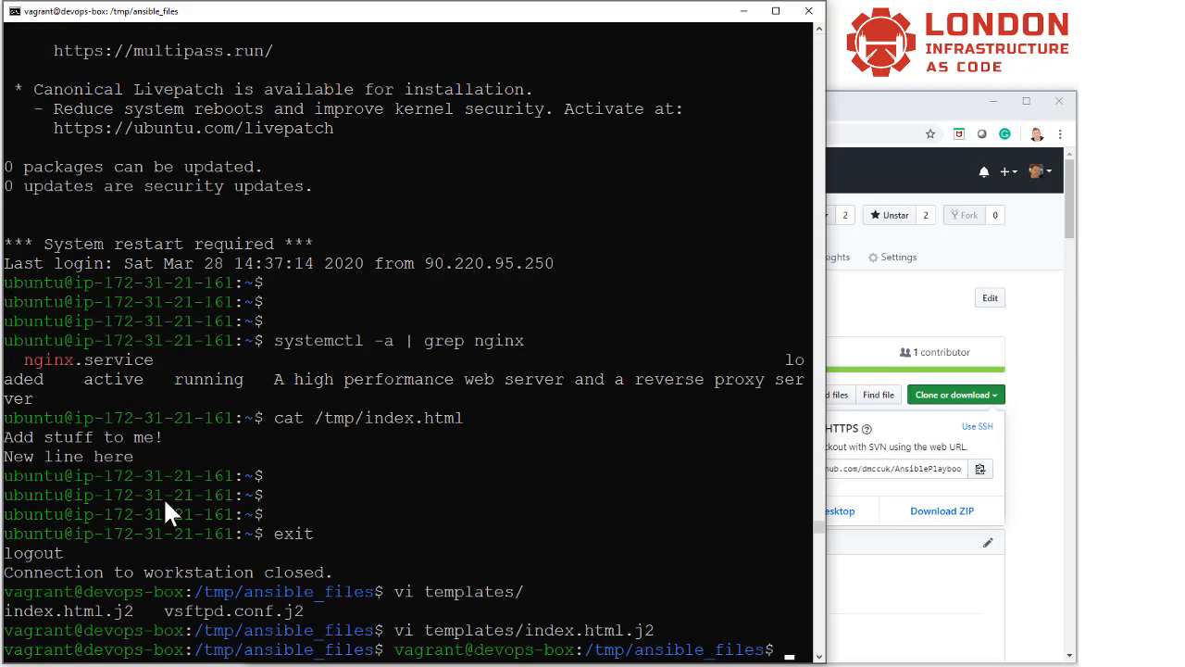
- Rerun ansible-playbook -i inventory run.yml -u ubuntu against workstation and follow its output
type("ansible-playbook -i inventory run.yml -u ubuntu")
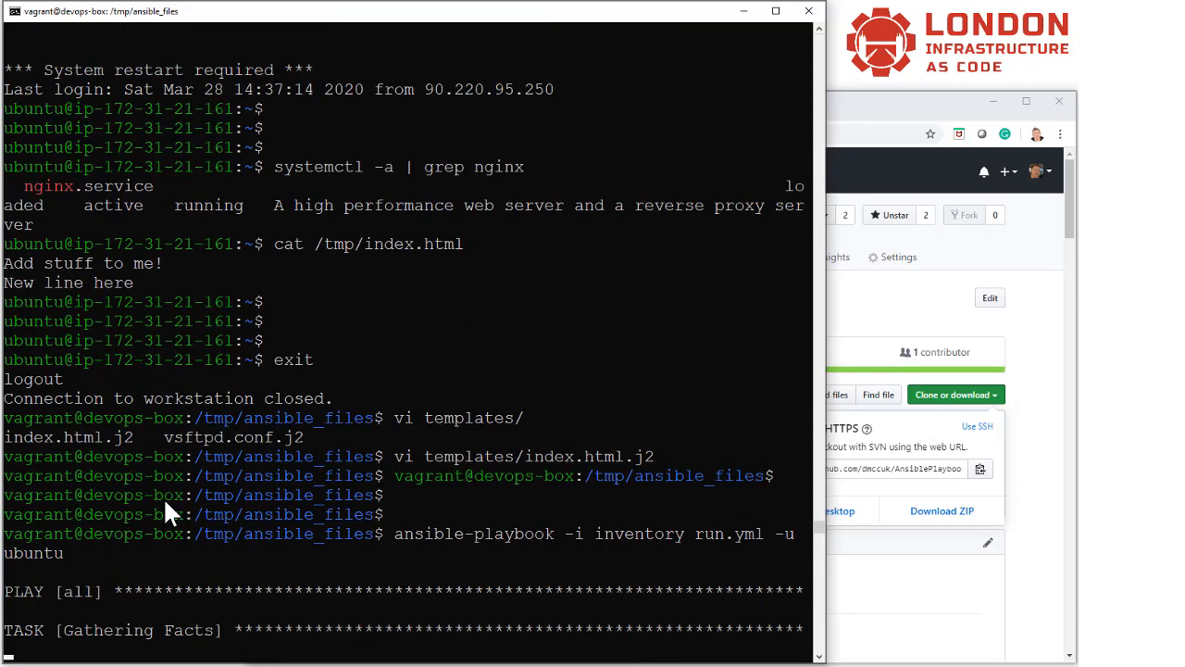
scroll("down", 3)
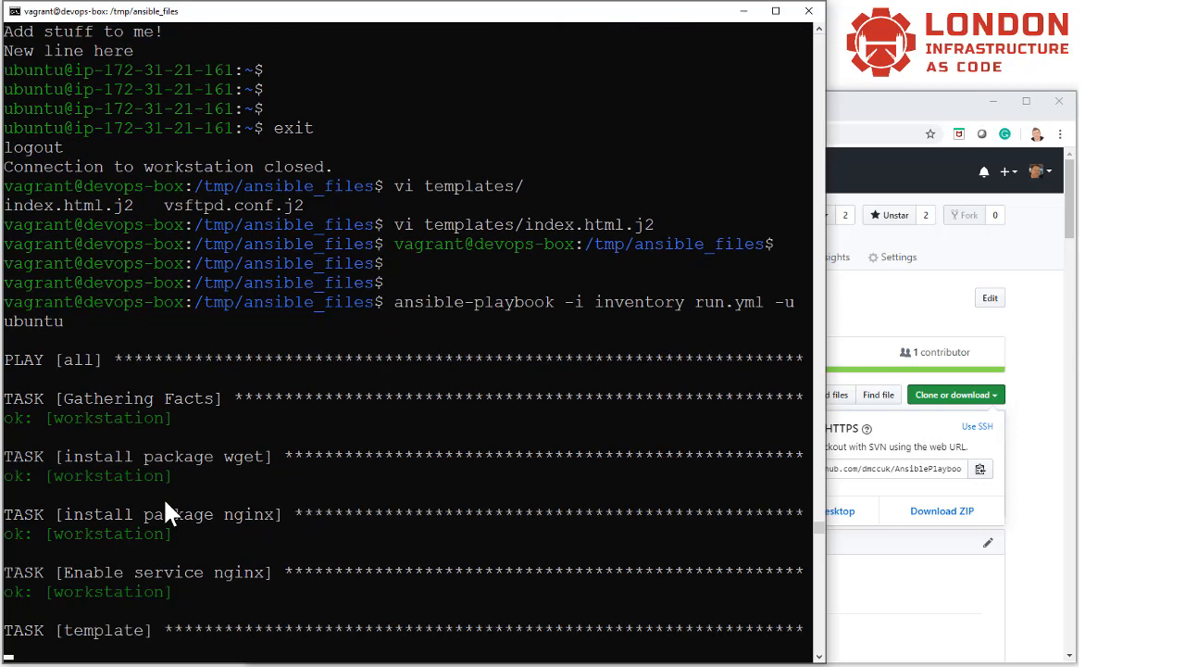
scroll("down", 3)
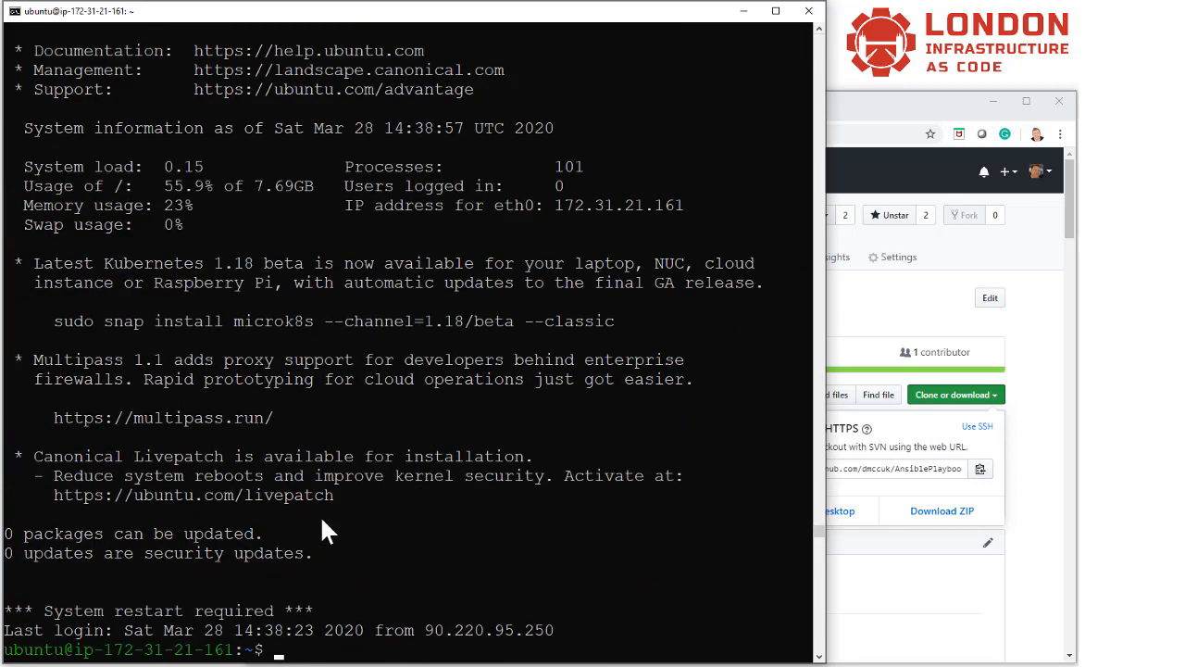
- Show the remote /tmp/index.html now ending with 'Bottom line...'
type("cat /to")
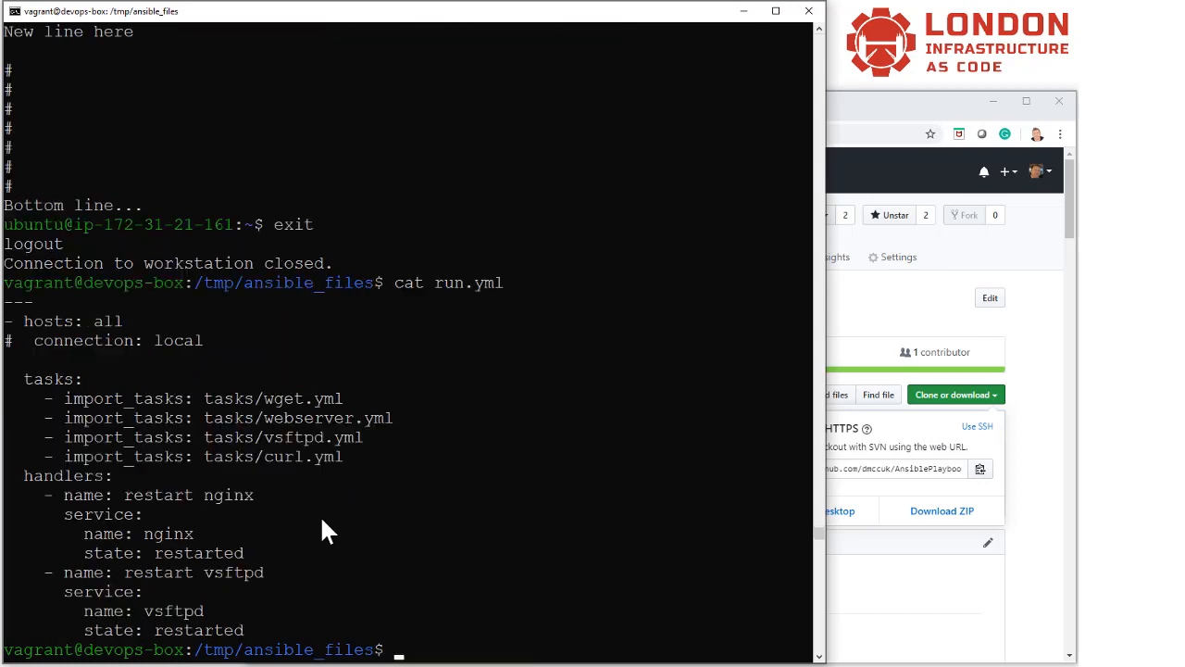
mouse_move(570, 563)
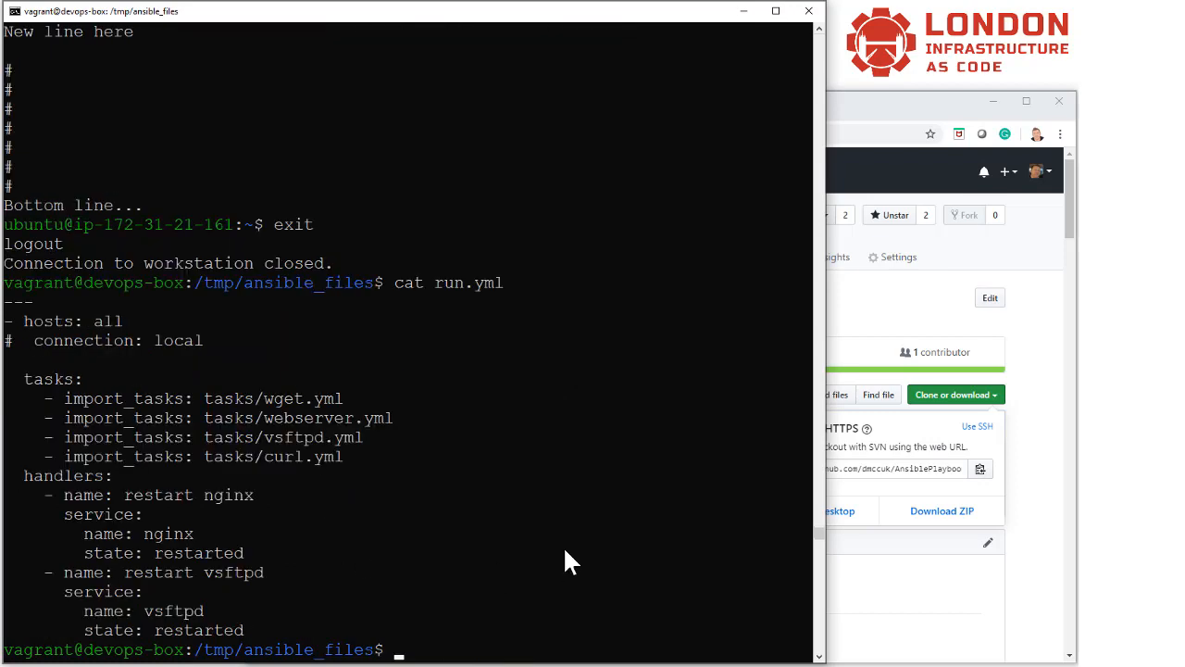
- Bring the GitHub repository page forward and go to the dmccuk owner profile
left_click(541, 133)
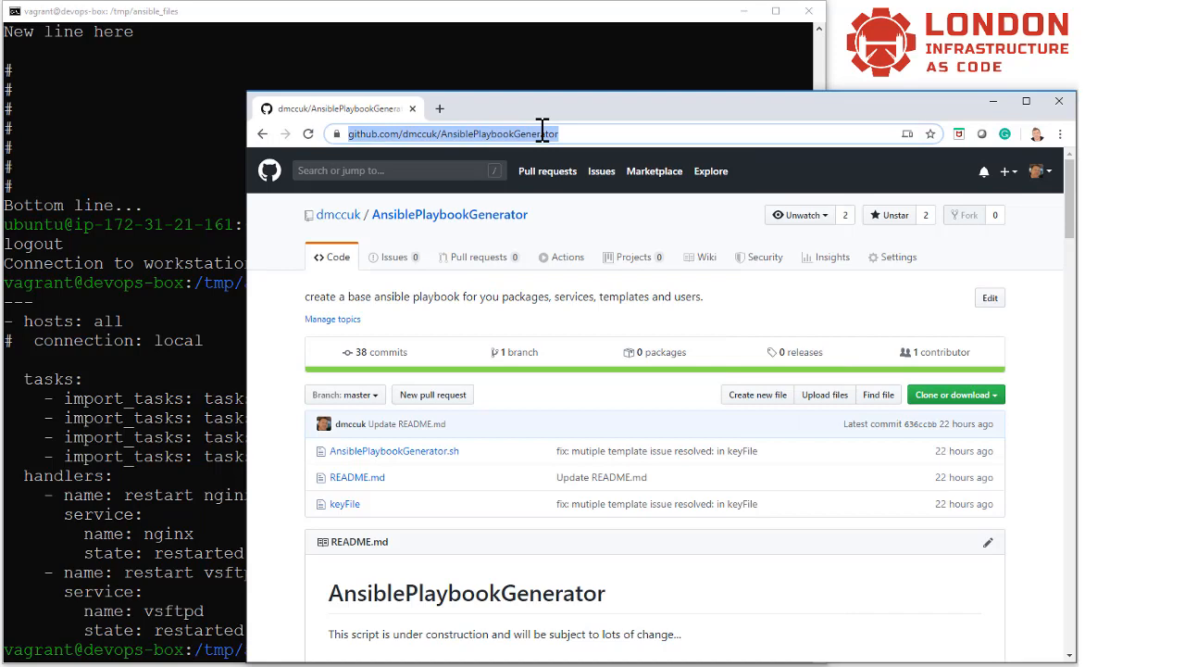
mouse_move(566, 186)
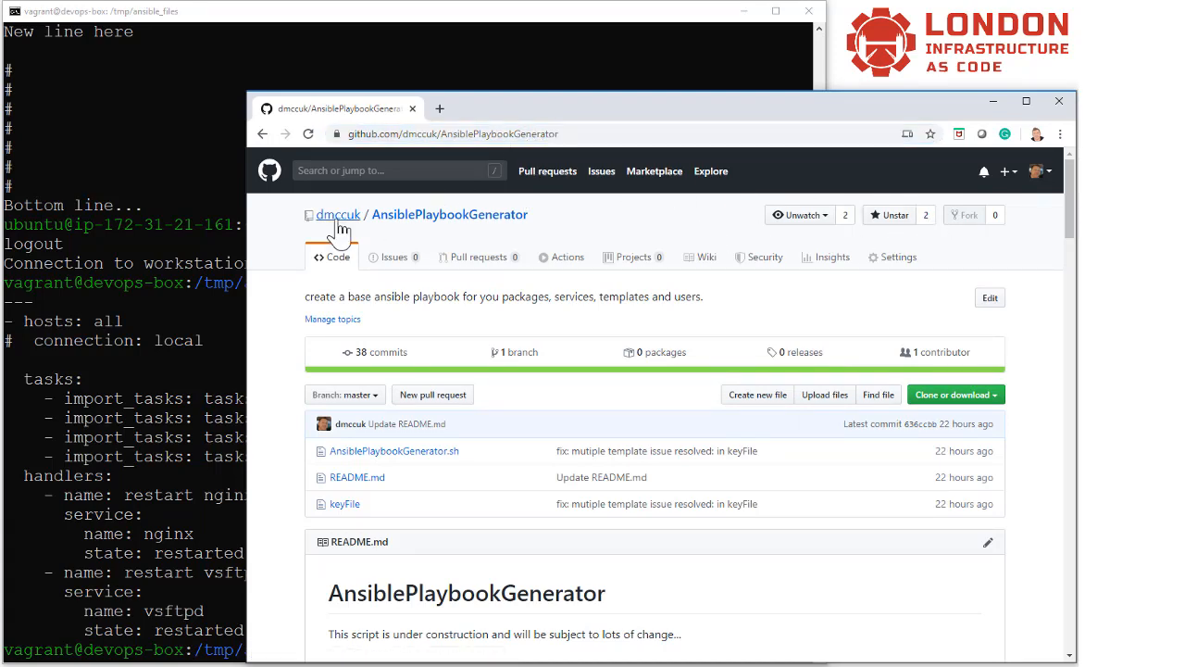
left_click(337, 214)
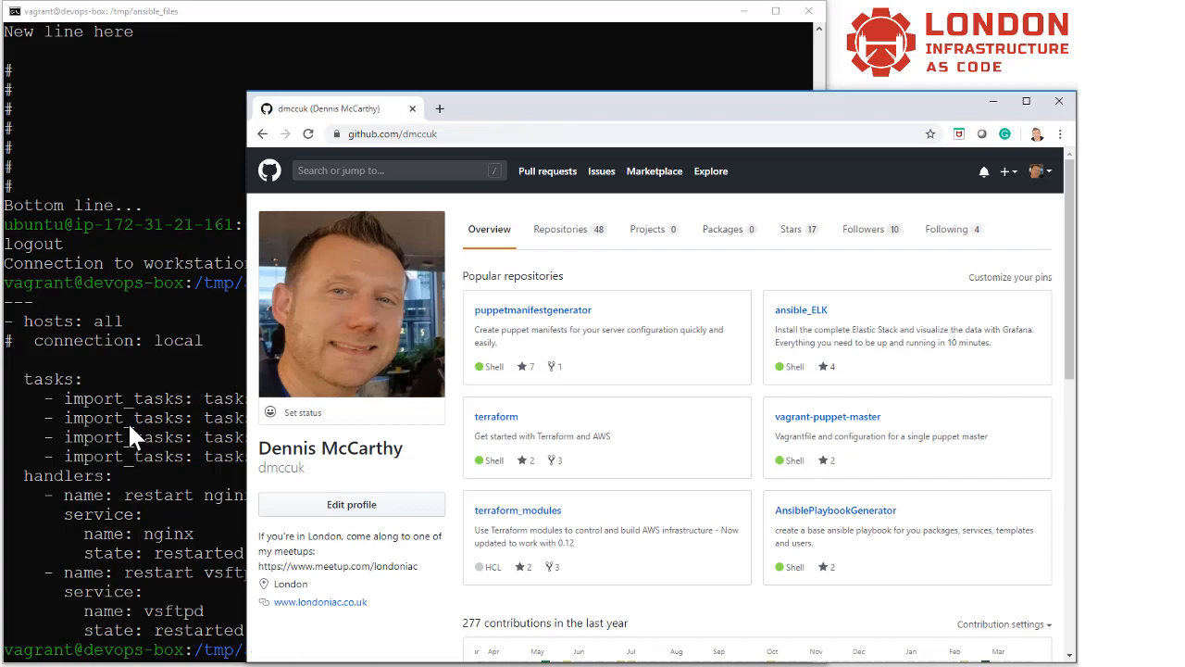